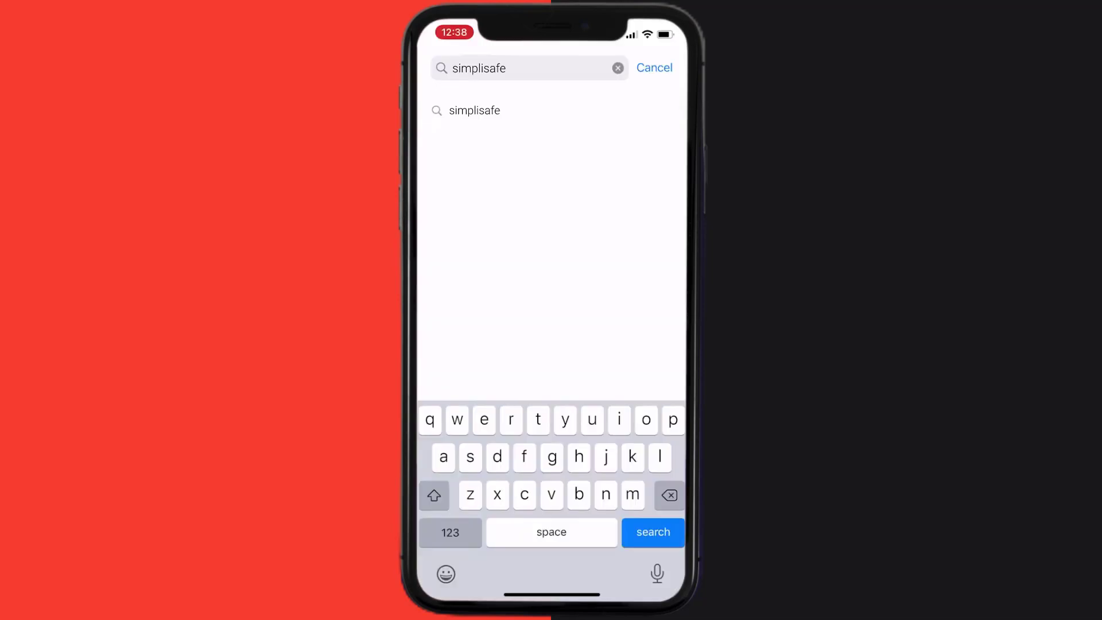
- Search the App Store for 'simplisafe' and update SimpliSafe Home Security
{"action": "left_click", "coordinate": [651, 533]}
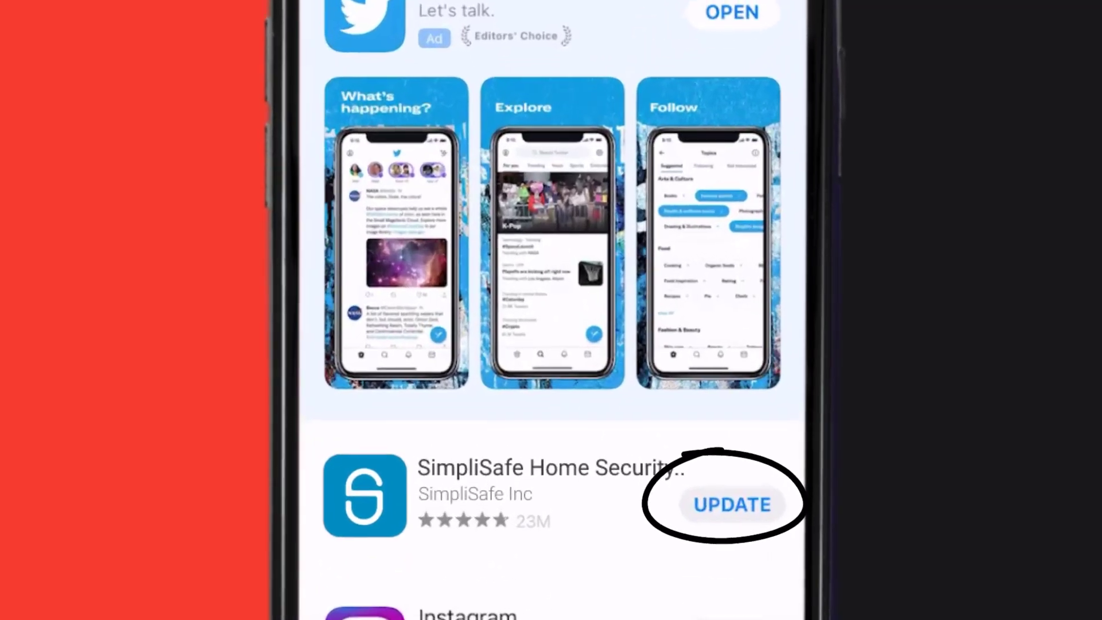
{"action": "left_click", "coordinate": [733, 504]}
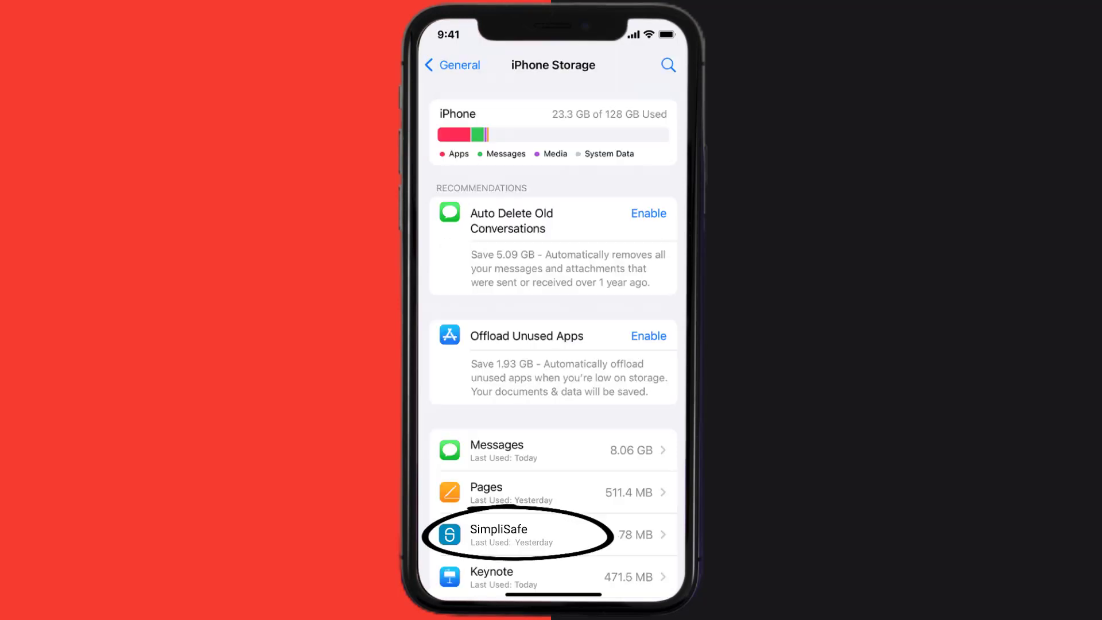
- Offload SimpliSafe from iPhone Storage, keeping its 3.6 MB of documents and data
{"action": "left_click", "coordinate": [516, 534]}
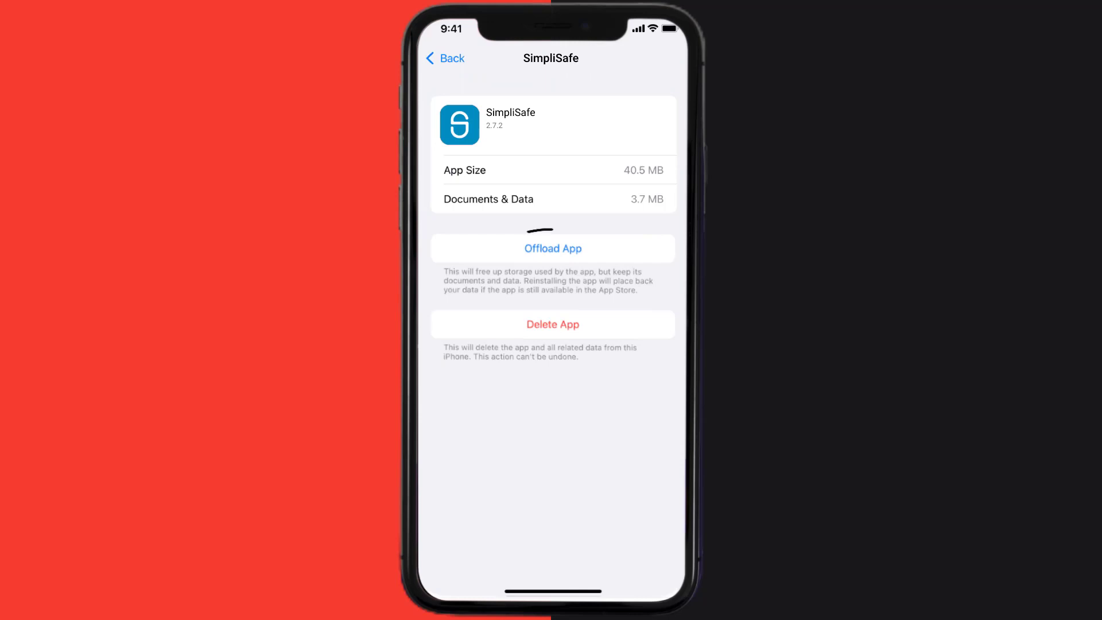
{"action": "left_click", "coordinate": [553, 248]}
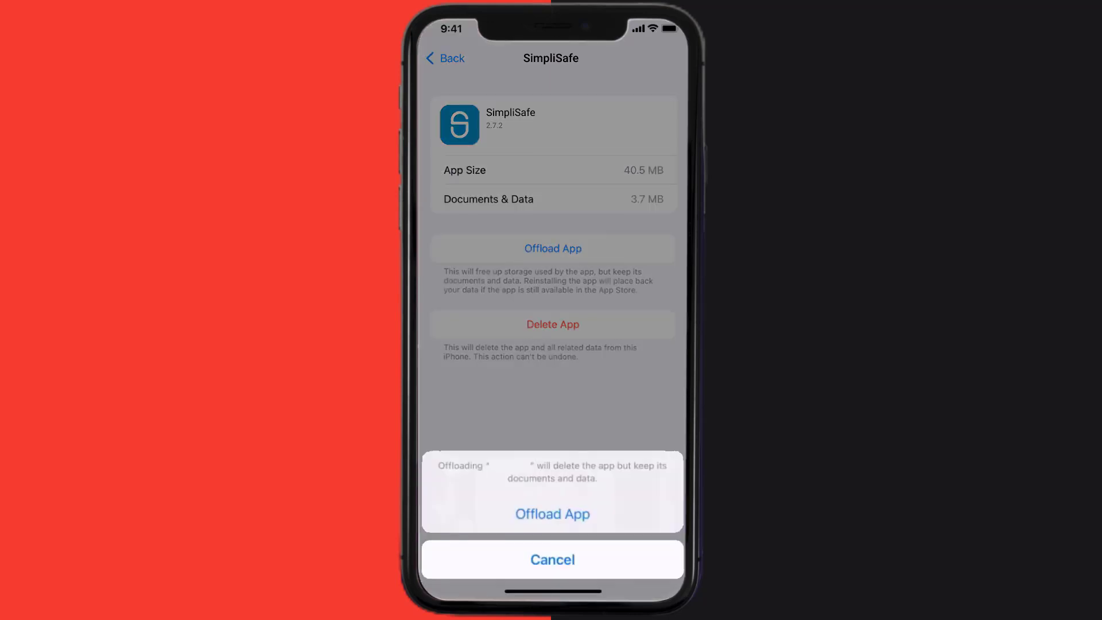
{"action": "left_click", "coordinate": [552, 514]}
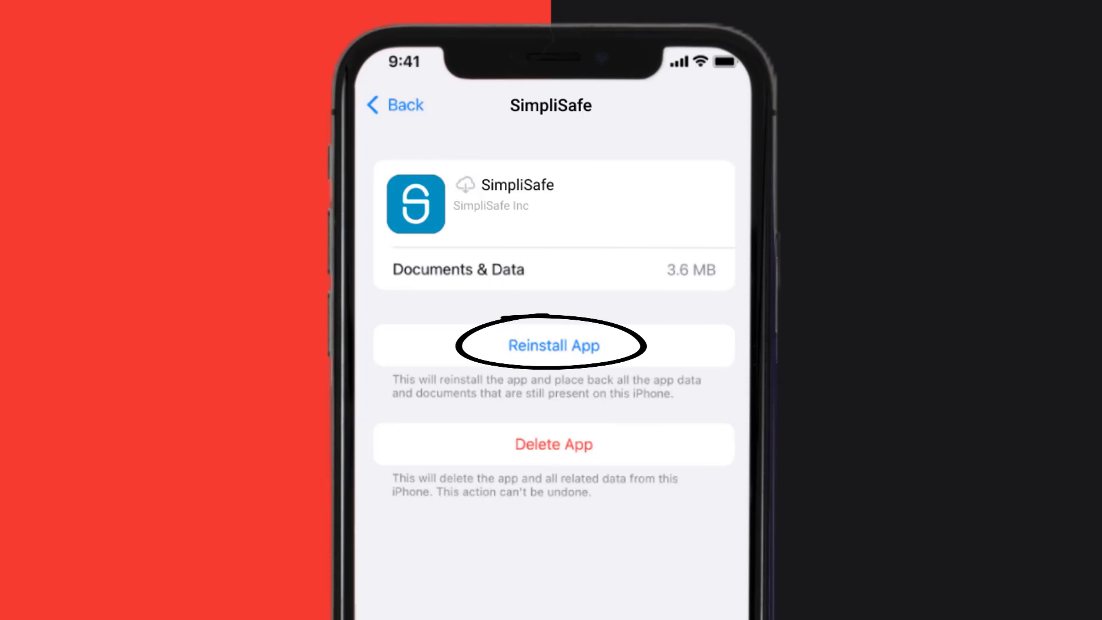
- Reinstall the offloaded SimpliSafe app from its storage page
{"action": "left_click", "coordinate": [554, 345]}
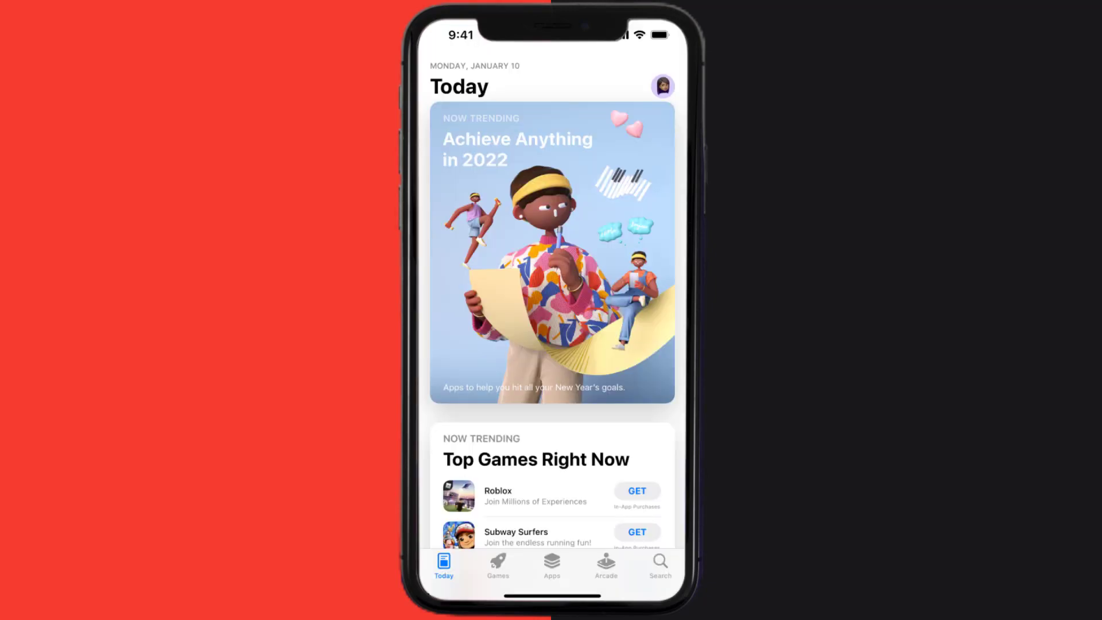
- Search 'simplisafe' again and download SimpliSafe Home Security with GET
{"action": "type", "text": "simplisafe"}
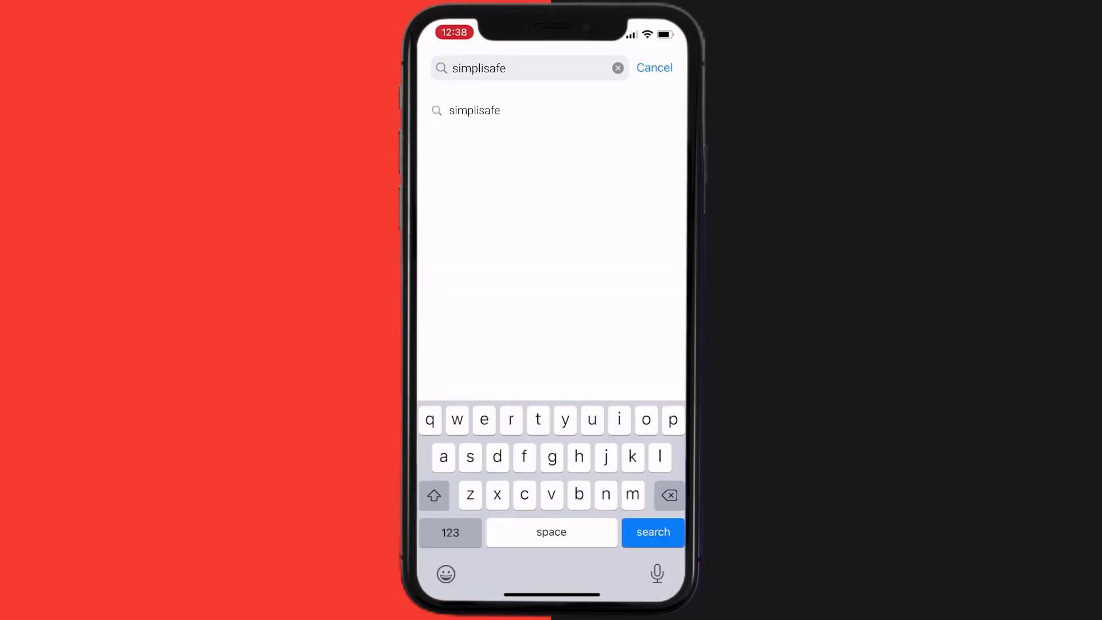
{"action": "left_click", "coordinate": [652, 532]}
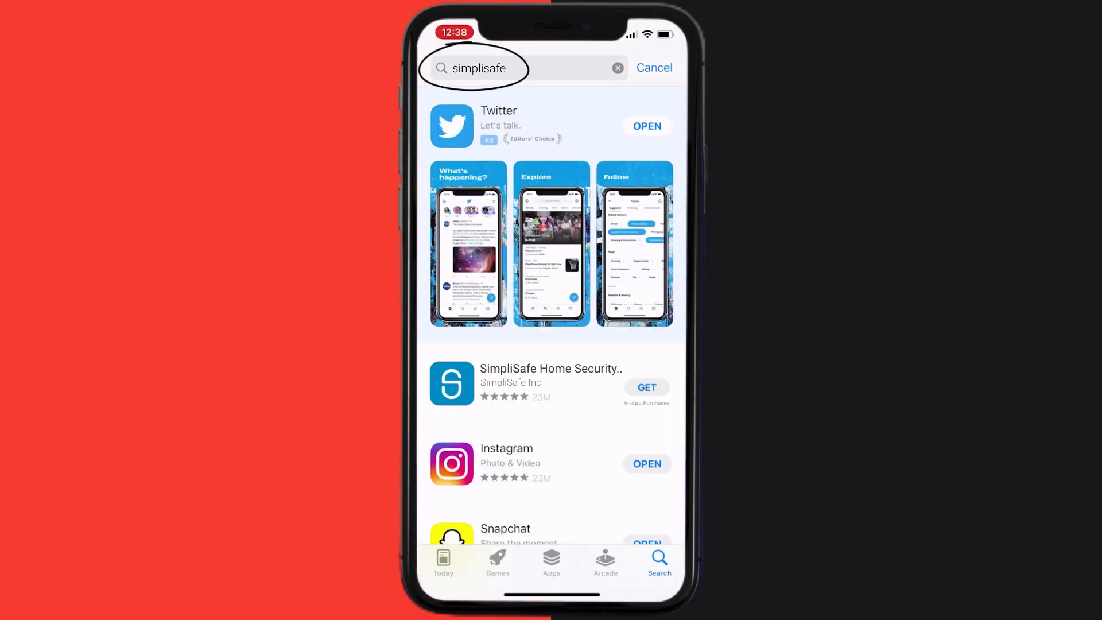
{"action": "left_click", "coordinate": [645, 387]}
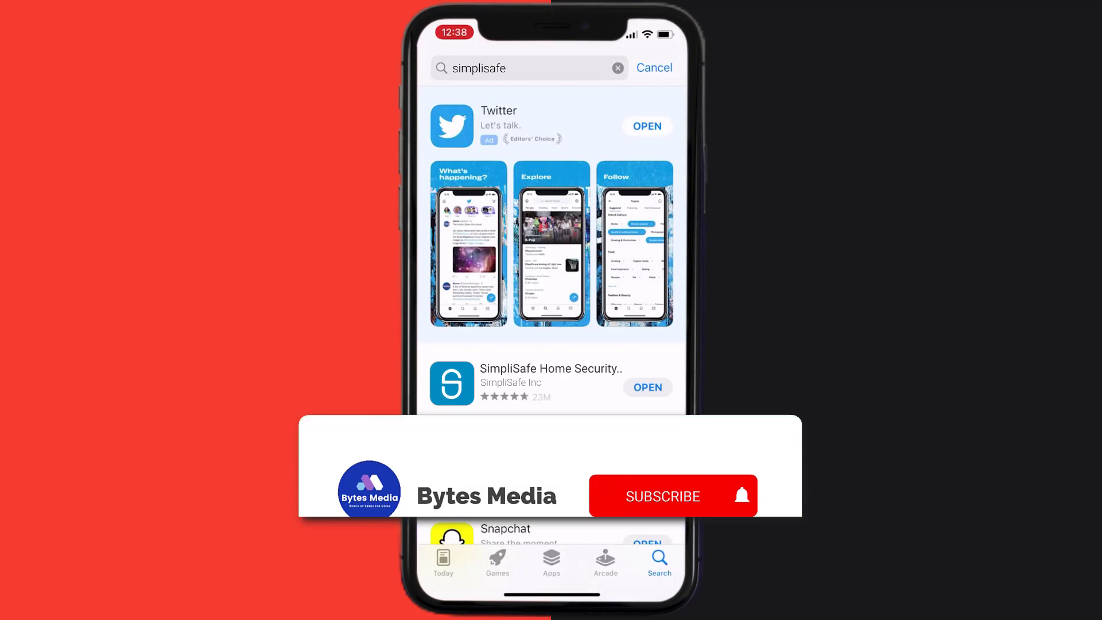
{"action": "left_click", "coordinate": [662, 497]}
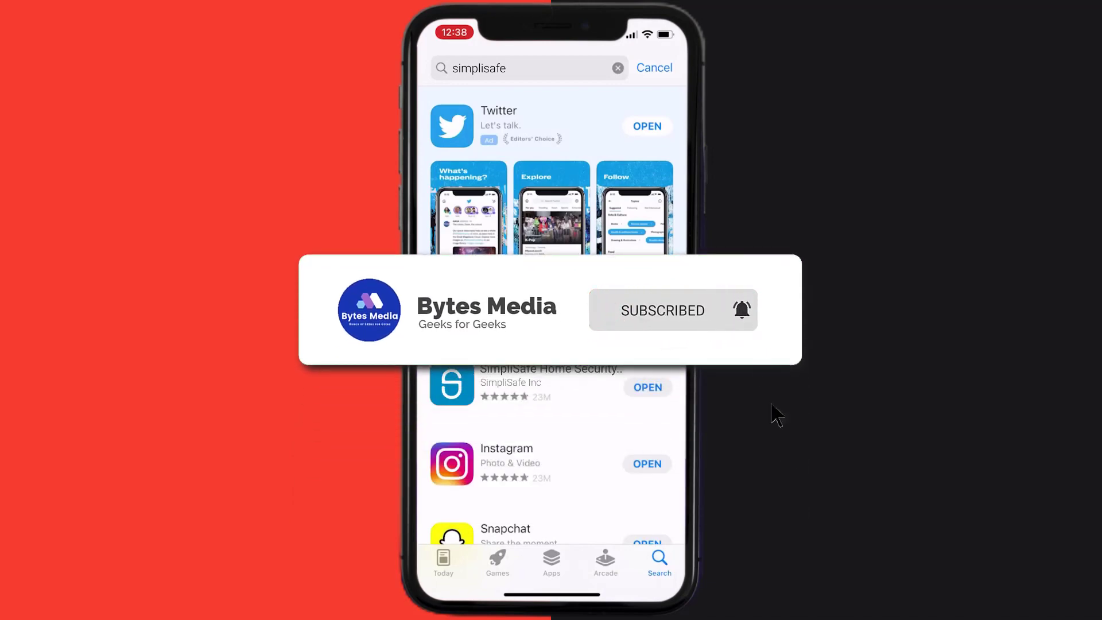